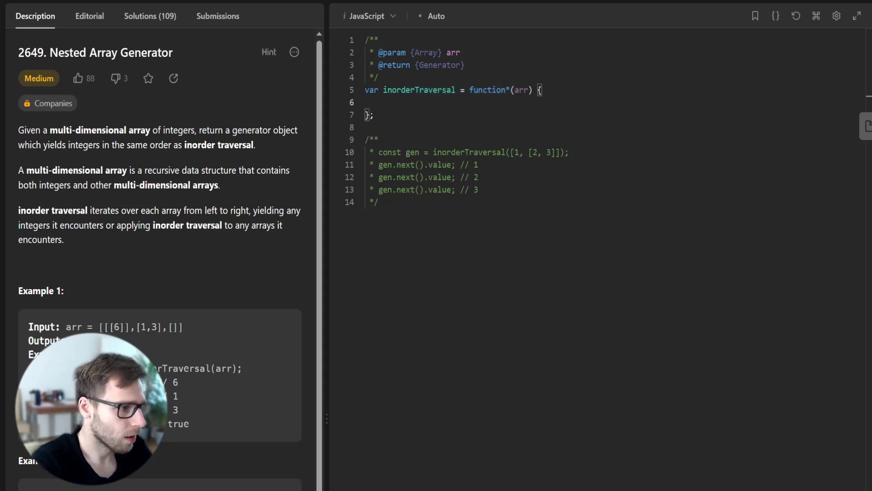
Step: Write the comment '// Iterate through the array' and a for loop from i = 0 to arr.length
type("//")
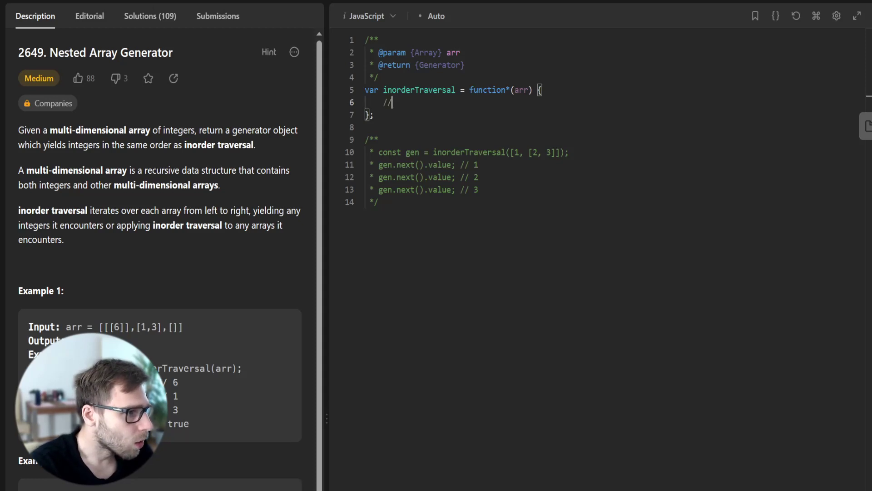
type("Iterate through")
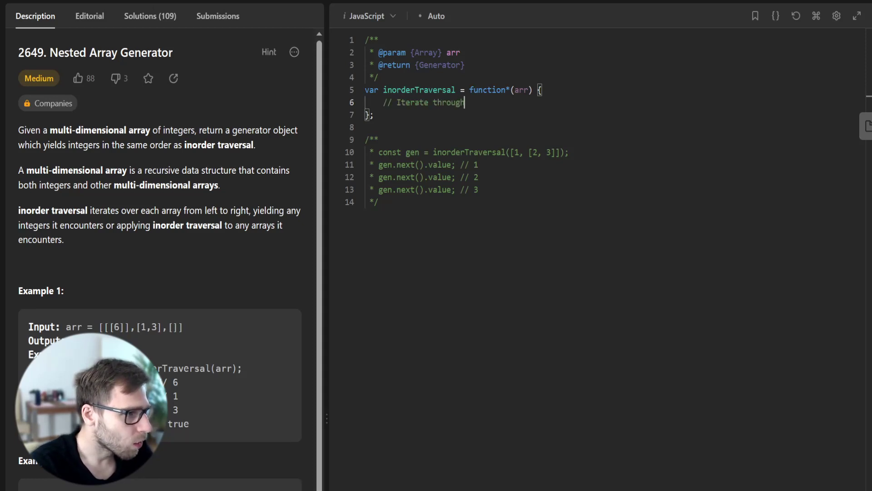
type("the array")
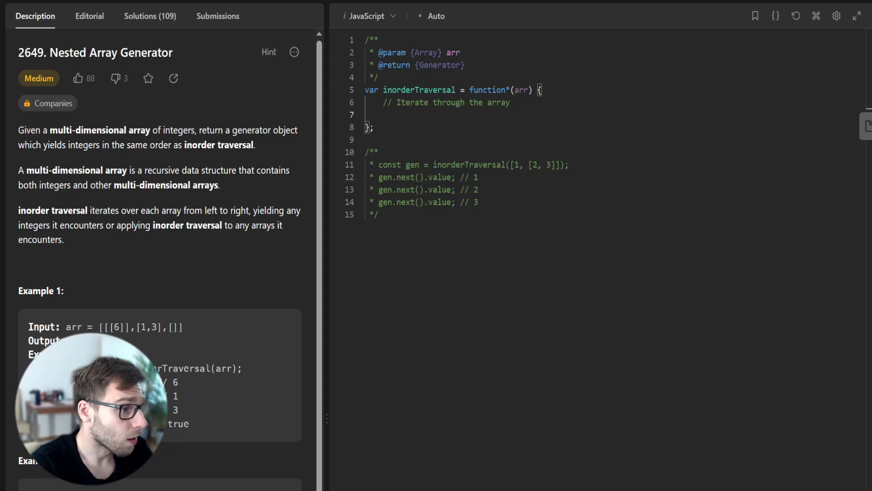
type("for (let")
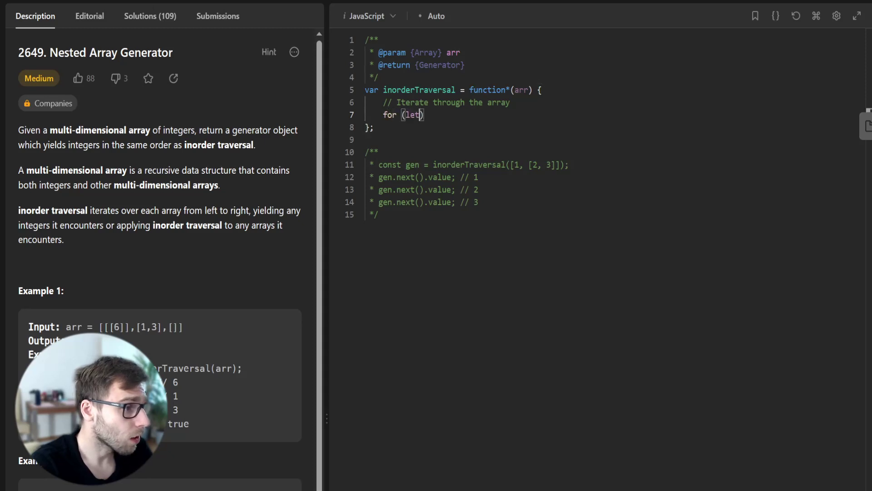
type("i = 0; i < arr")
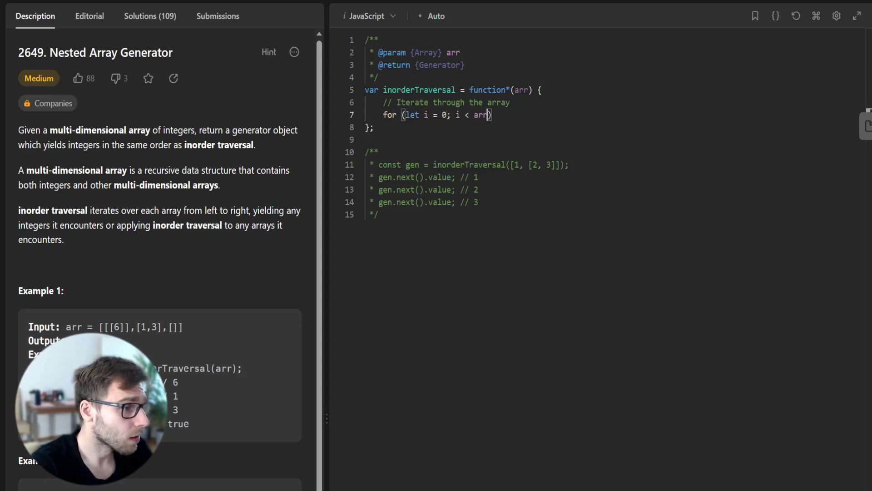
type(".length; i++")
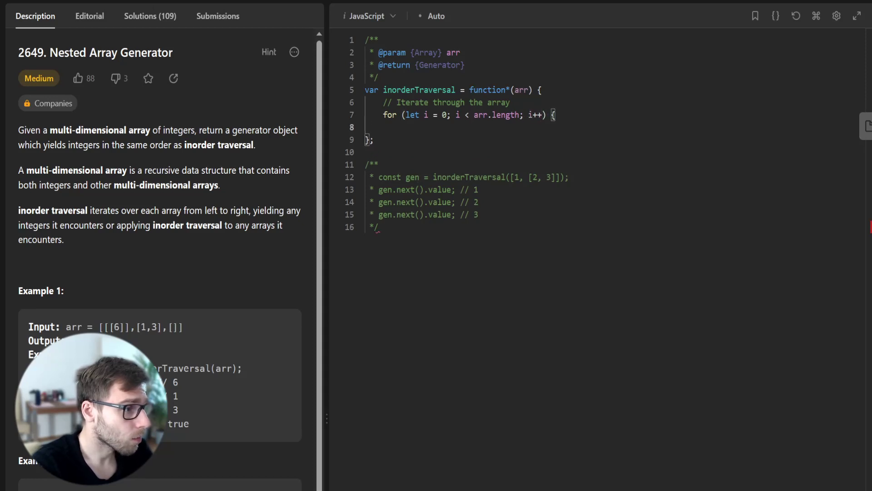
Step: Add an '// If current item is an array' comment and an if (Array.isArray(arr[i])) check
type("// If current")
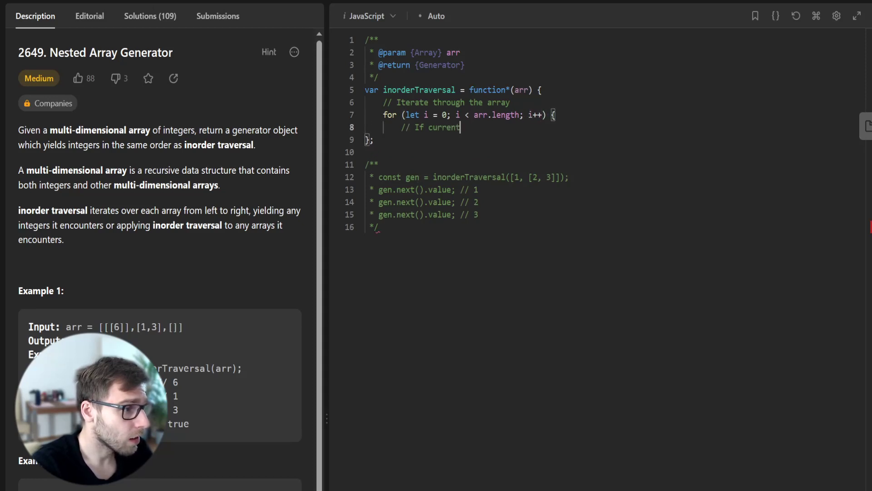
type("item is an array, call the function recursively")
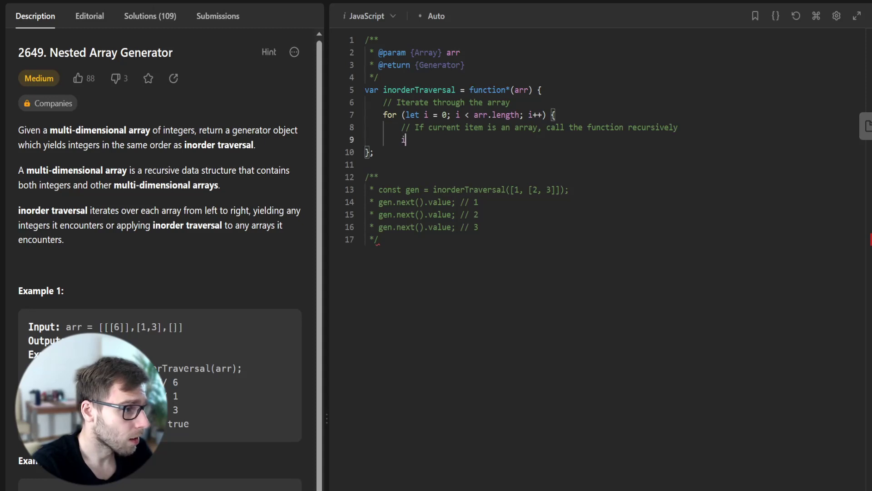
type("if (Array.isArray(arr[i])) {")
type("//")
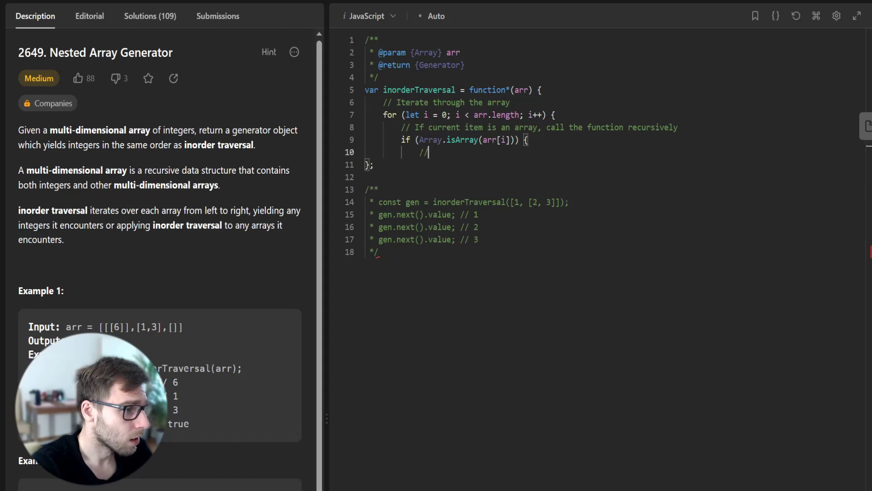
Step: Comment that yield* delegates to another generator and write yield* inorderTraversal(arr[i]);
type("yield* delega")
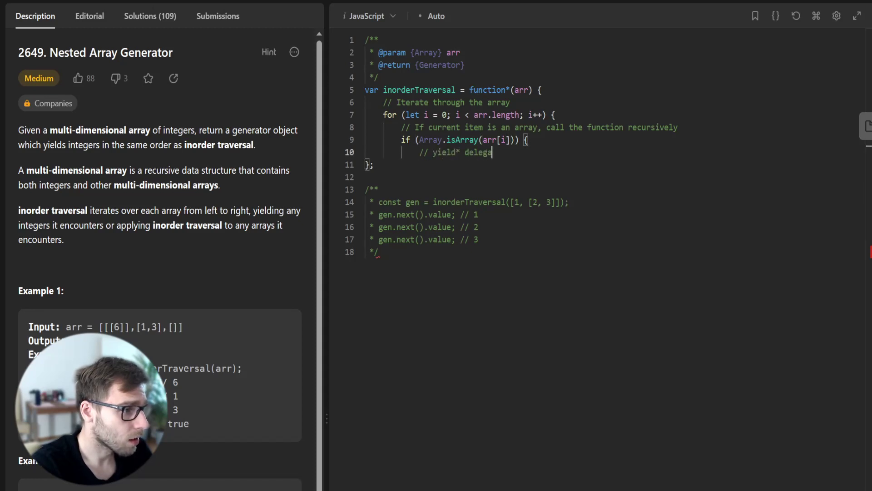
type("tes to another")
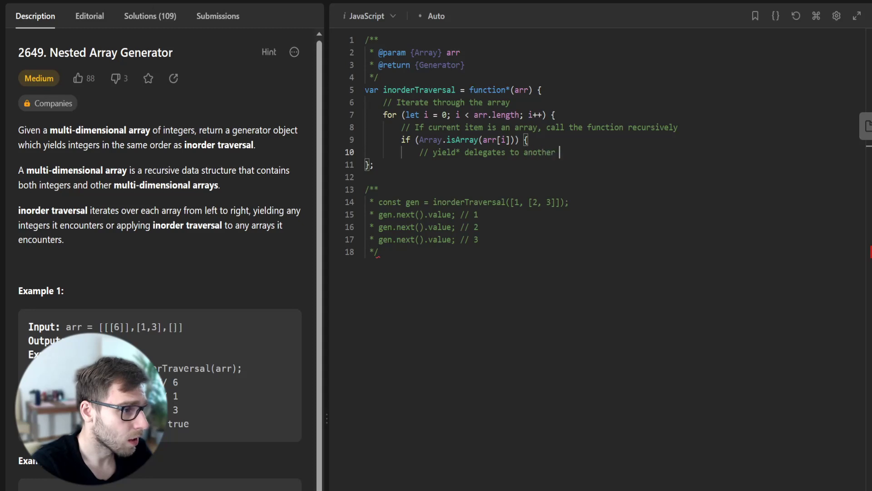
type("generator")
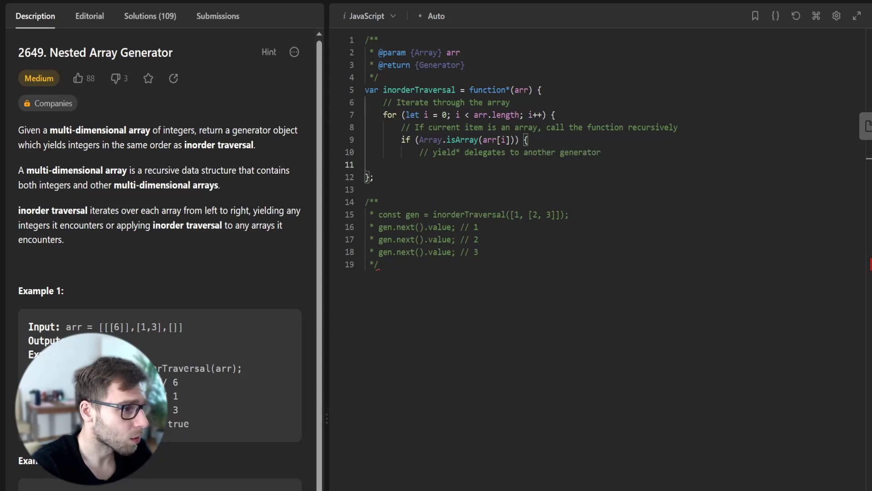
type("yield* inorderTraversal(")
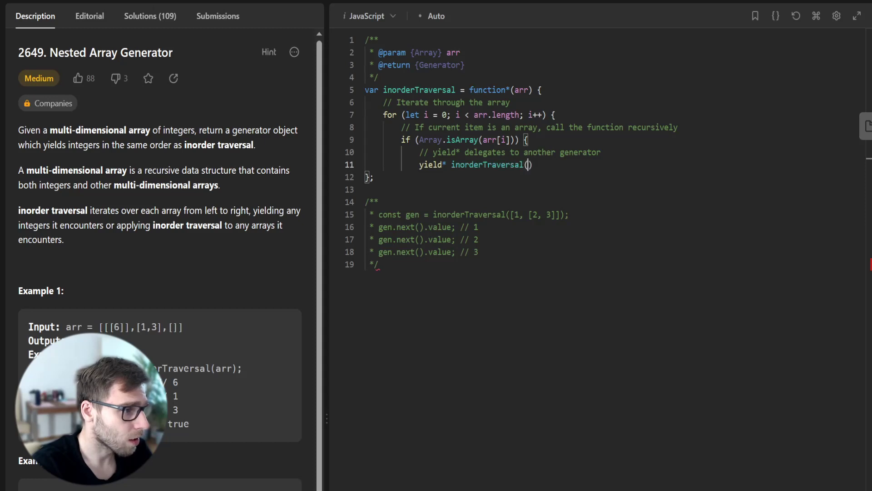
type("arr[i]);")
type("} else {")
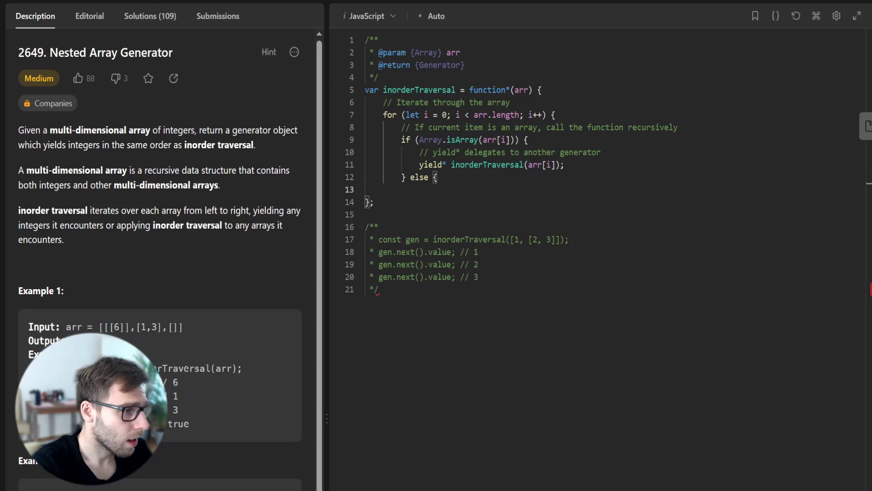
Step: In the else branch, comment '// If not an array, yield the integer' and write yield arr[i];
type("// If not")
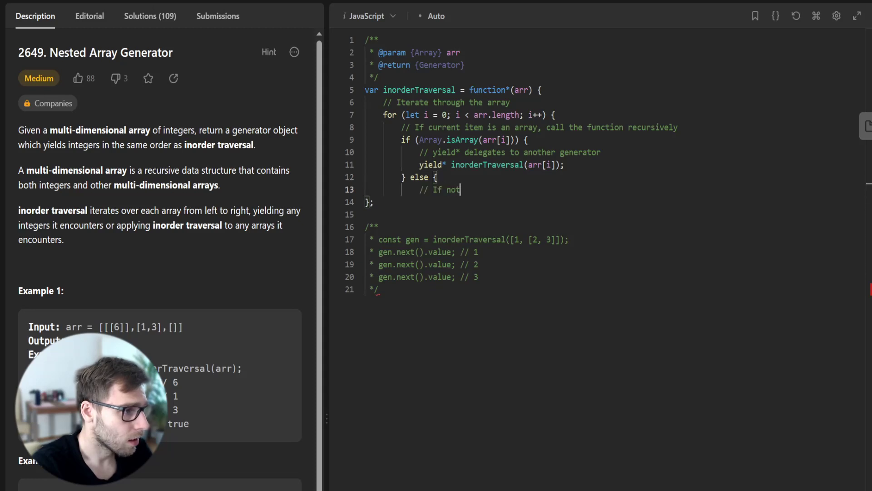
type("an array, yiel")
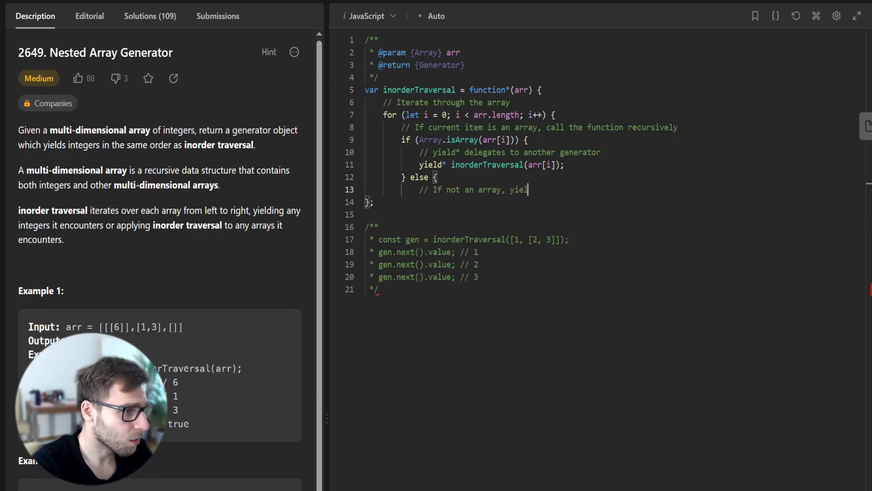
type("the\\ninteger")
type("yi")
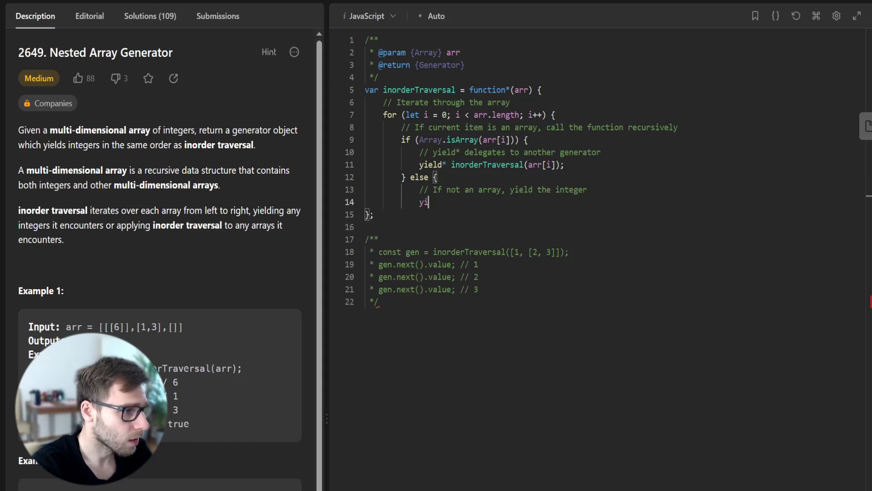
type("eld arr[i];")
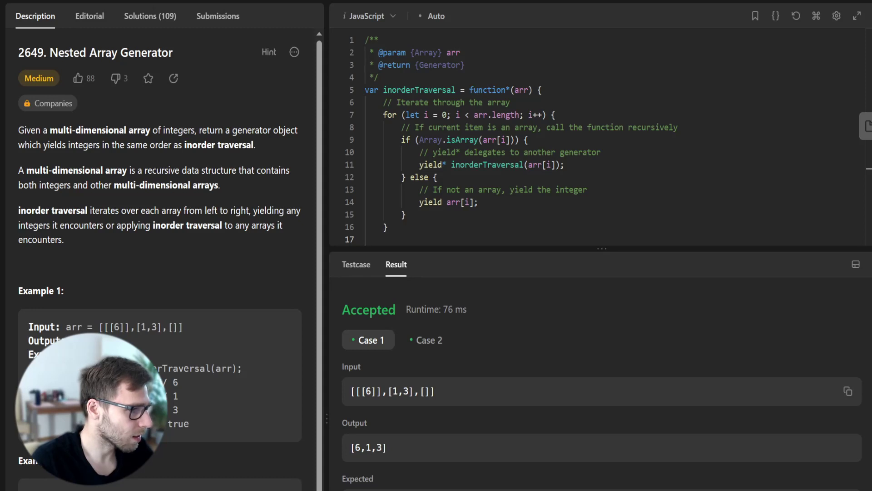
Step: Select the Case 2 result showing an empty-array input producing an empty output
double_click(392, 390)
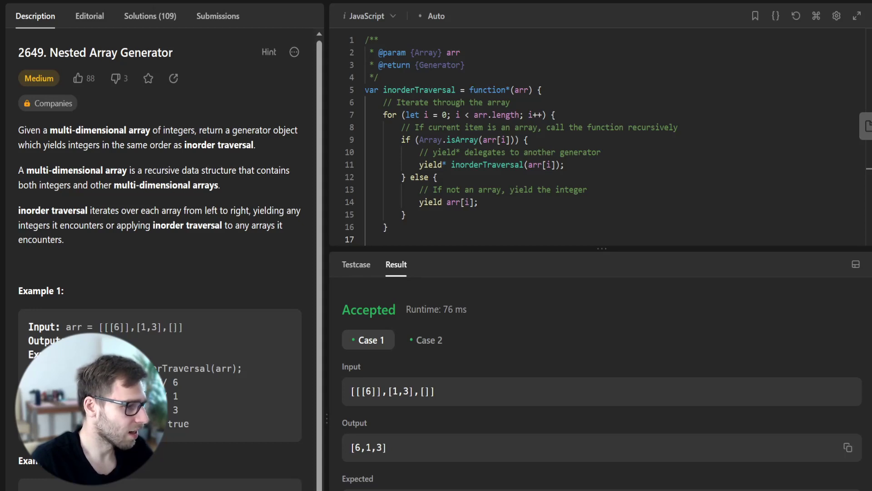
double_click(369, 448)
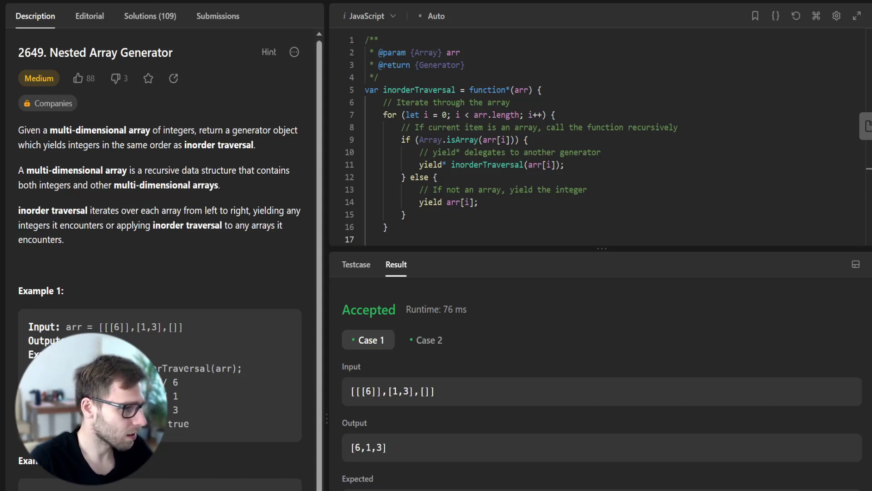
left_click(426, 339)
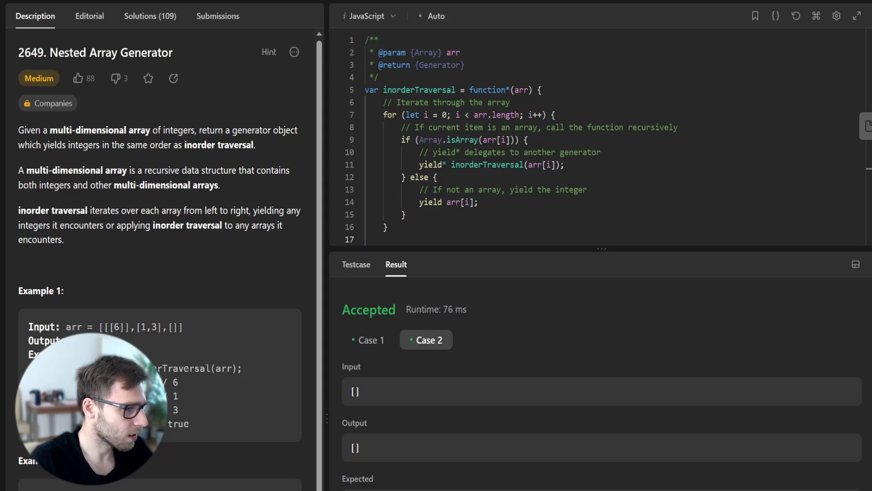